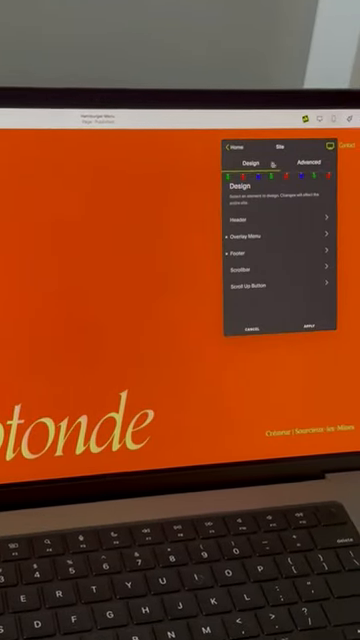
Switch the site menu panel from Design to its Advanced settings
left_click(304, 164)
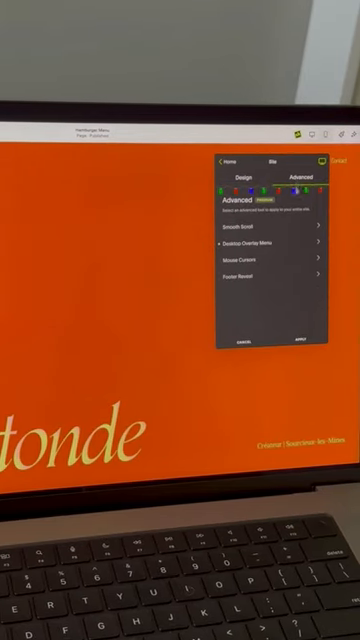